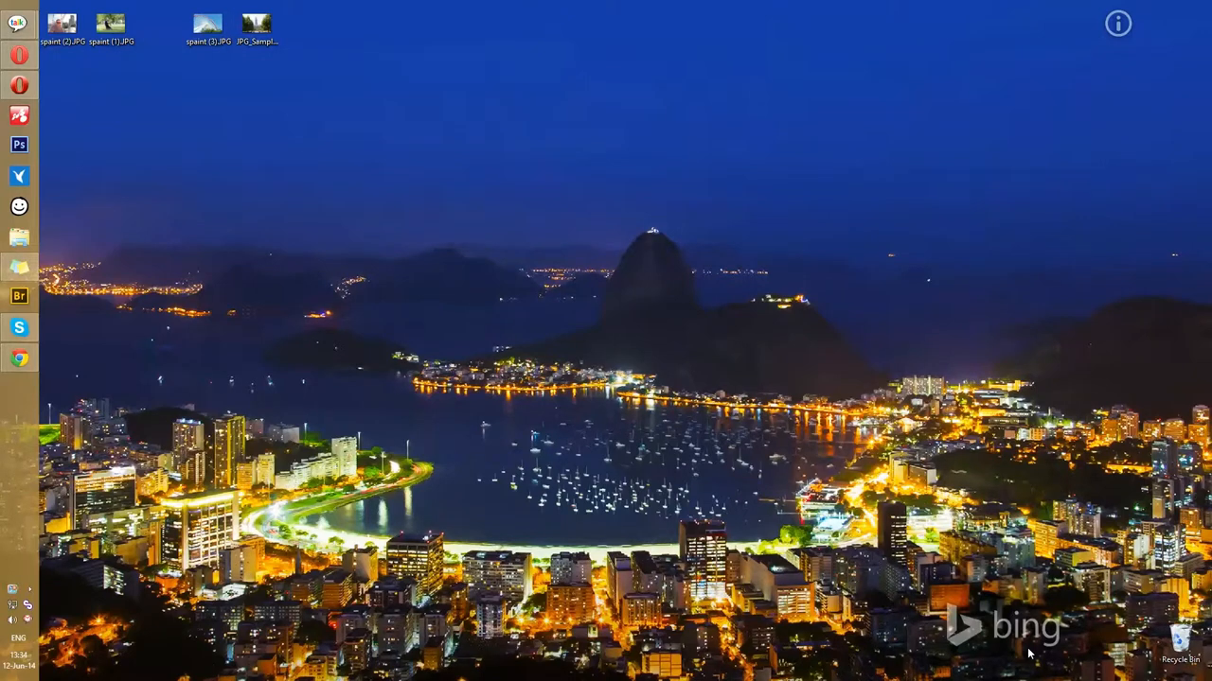
mouse_move(1041, 656)
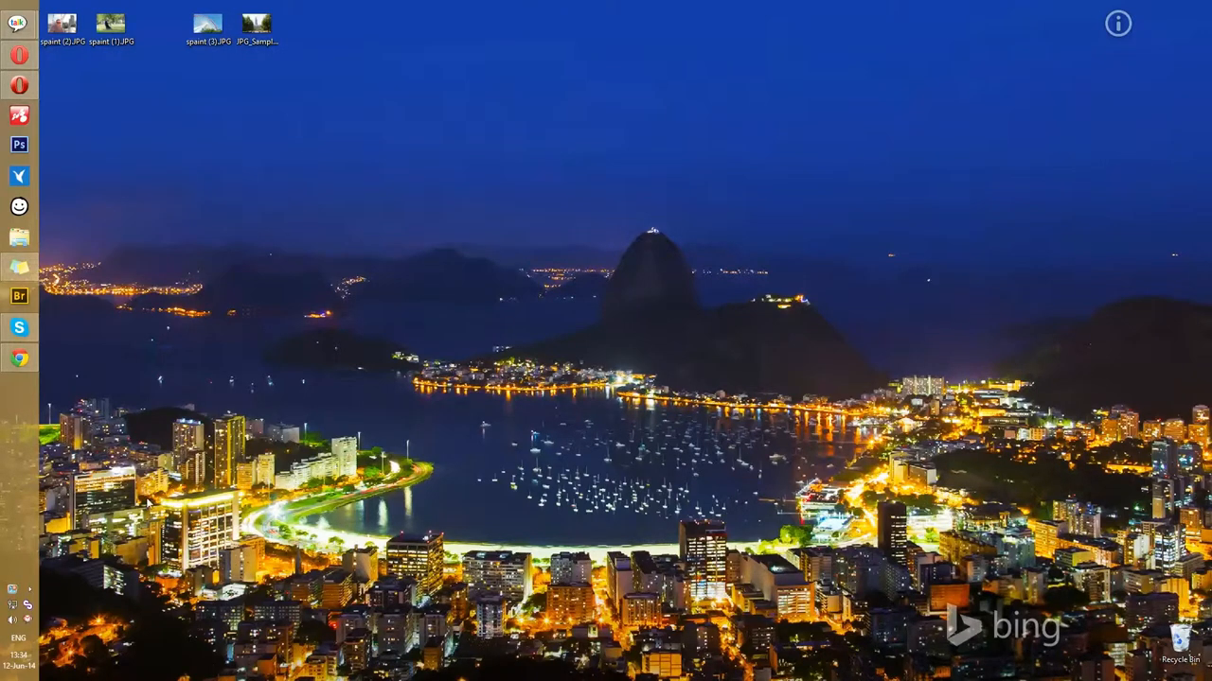
mouse_move(29, 604)
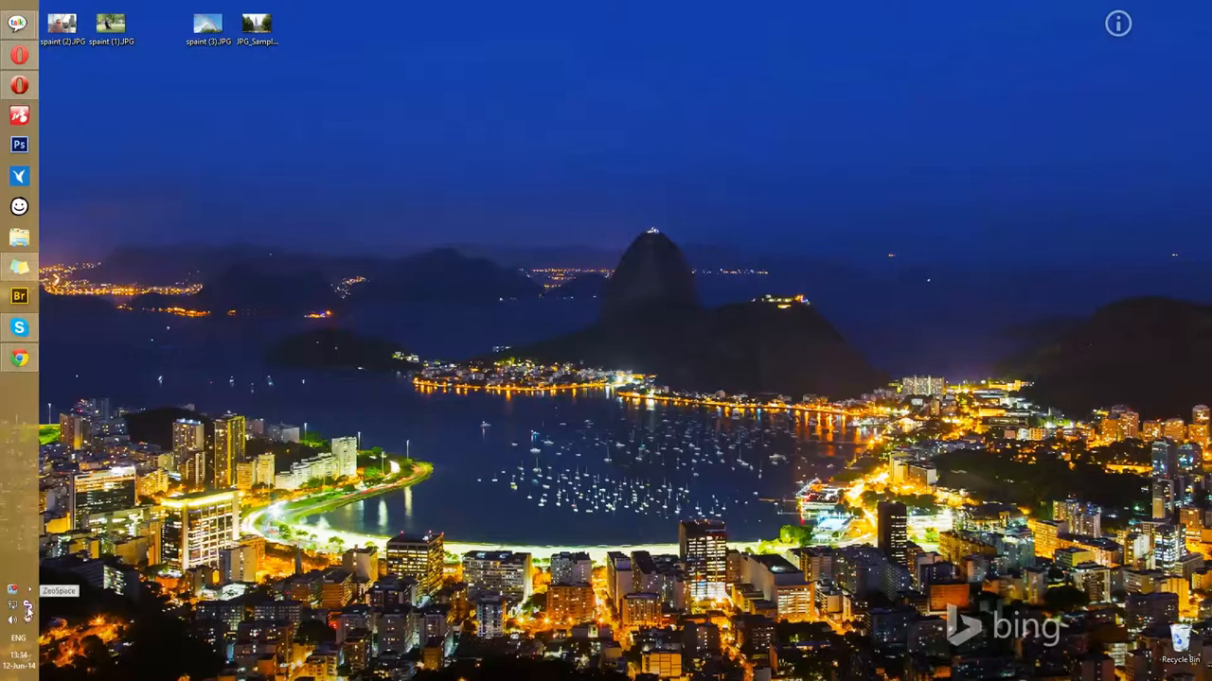
Launch a ZeoSpace screen capture from the system tray icon over the bay wallpaper.
left_click(13, 588)
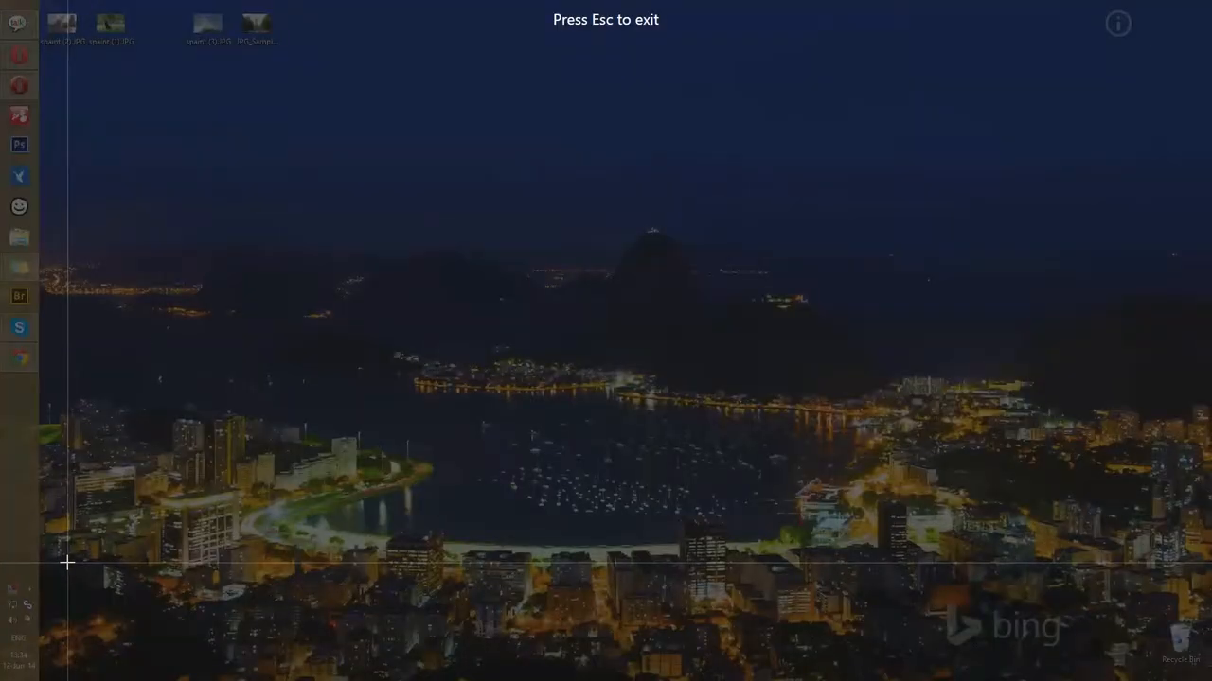
mouse_move(81, 558)
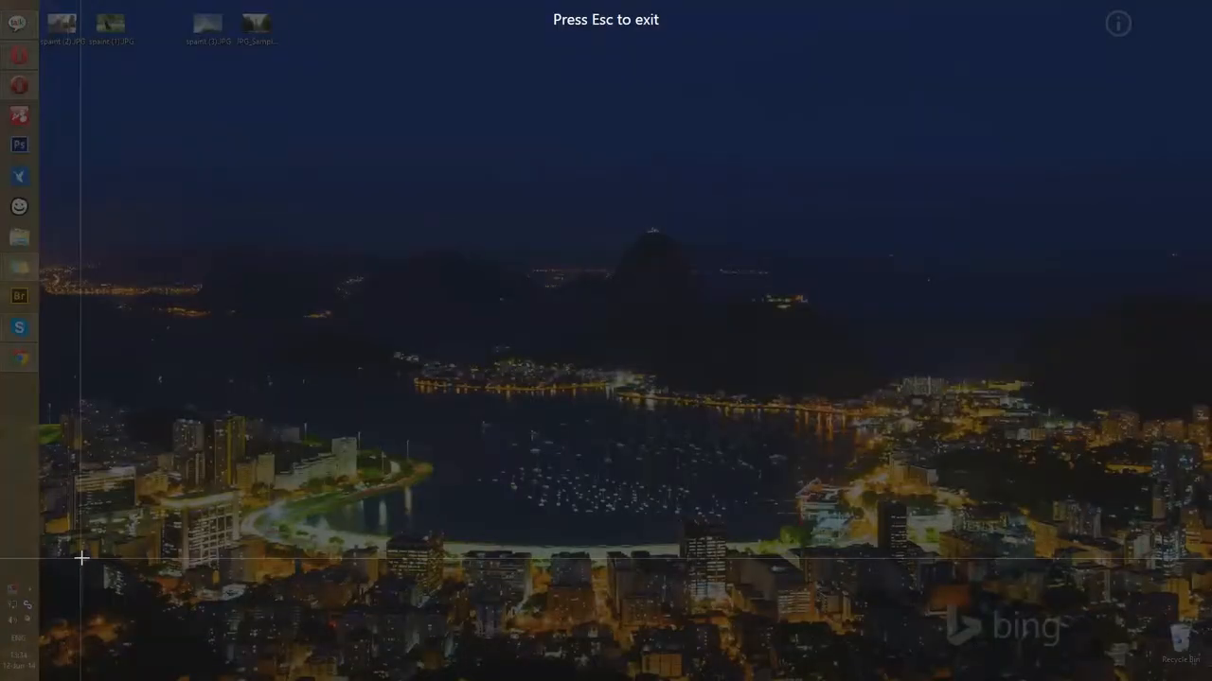
mouse_move(277, 237)
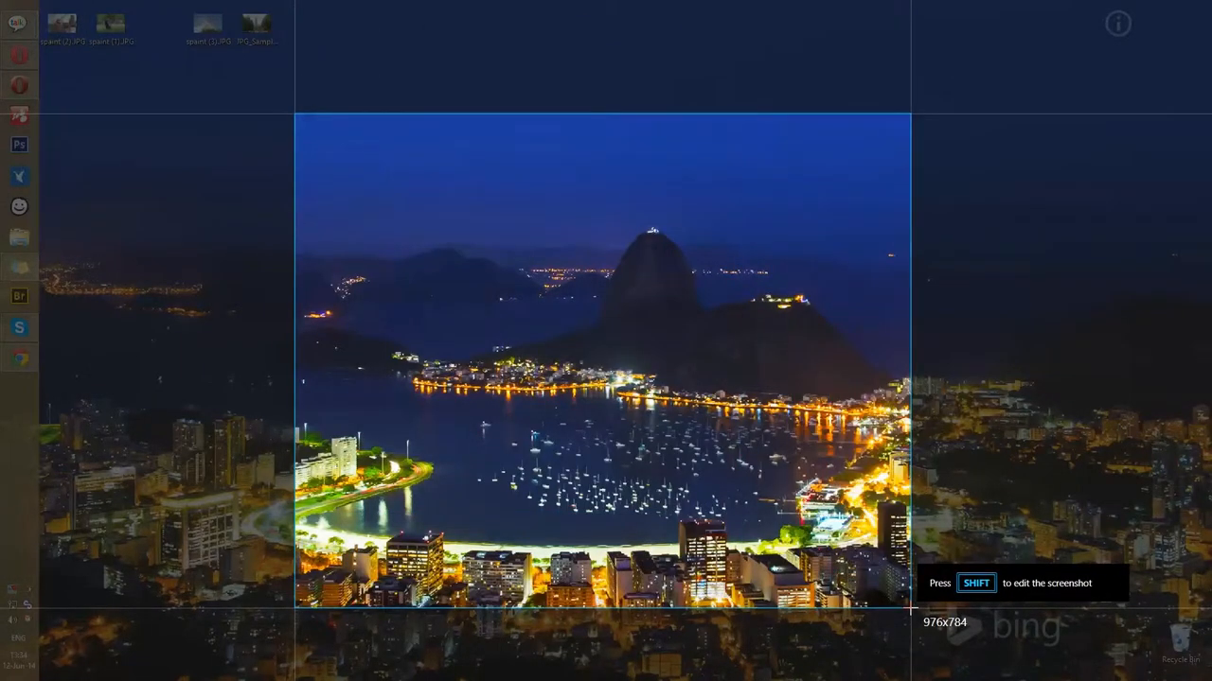
Open the capture for editing and draw two red arrows toward the hills below the peak.
key("shift")
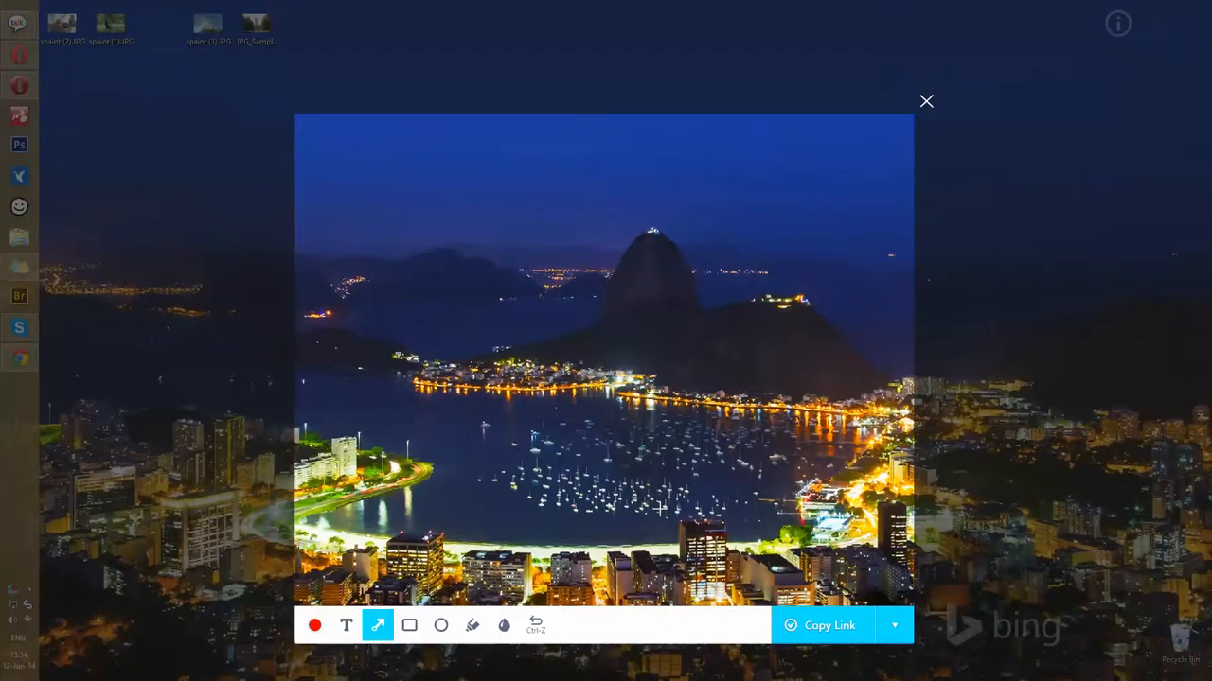
left_click_drag(350, 146, 492, 317)
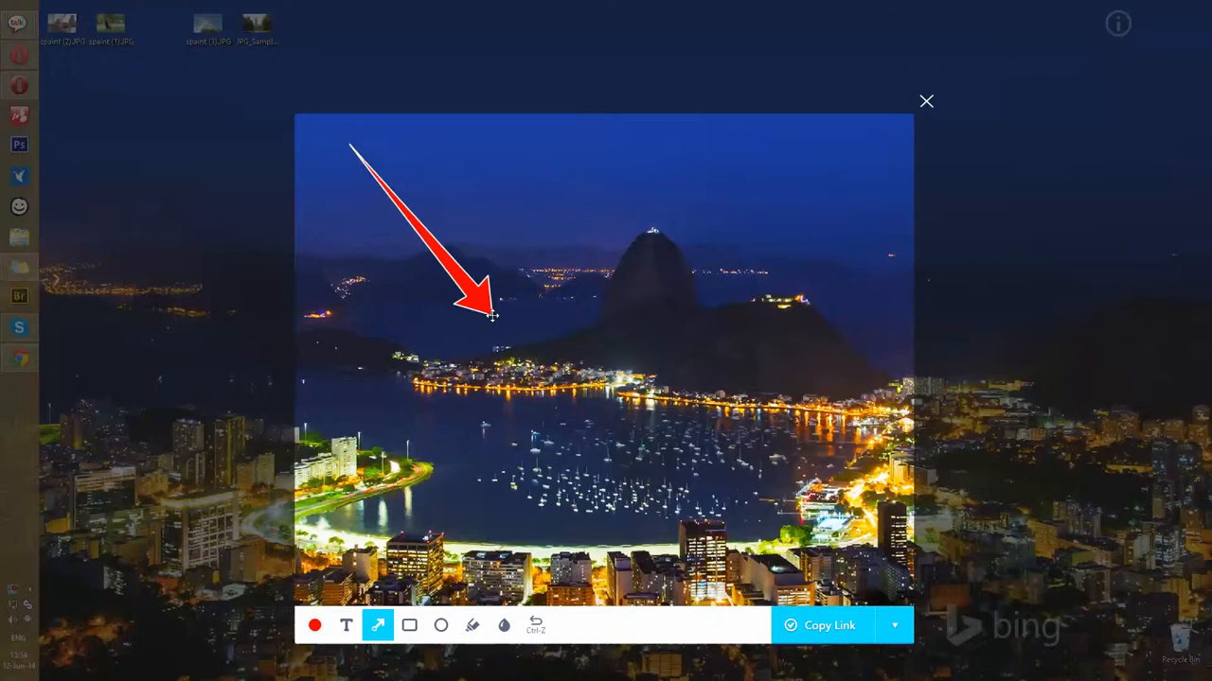
left_click_drag(861, 358, 567, 355)
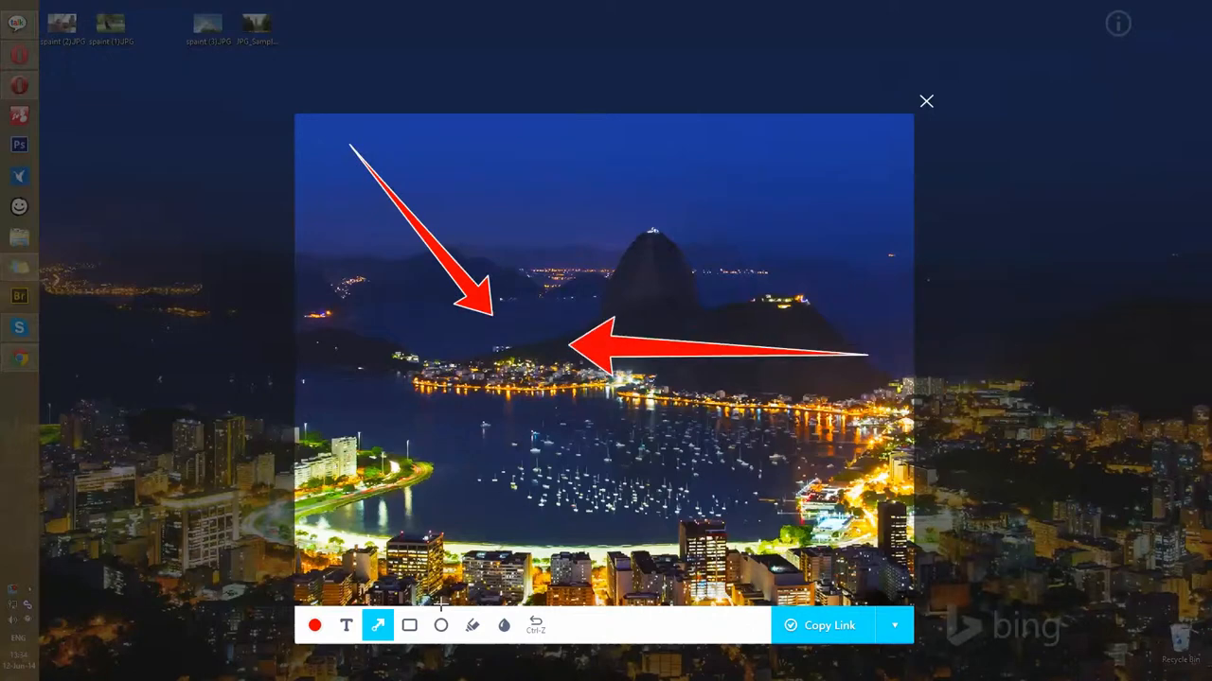
Add the red caption 'ZeoSpace rocks' near the top of the image above the mountain.
left_click(347, 625)
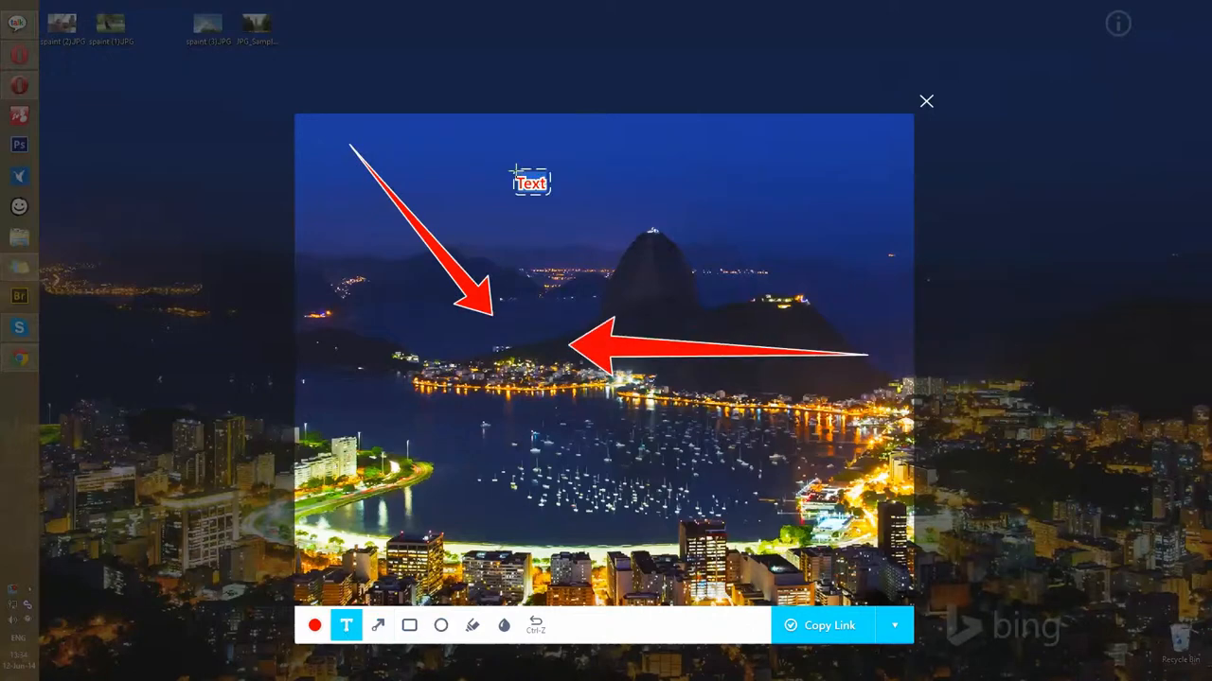
type("ZeoSpace r")
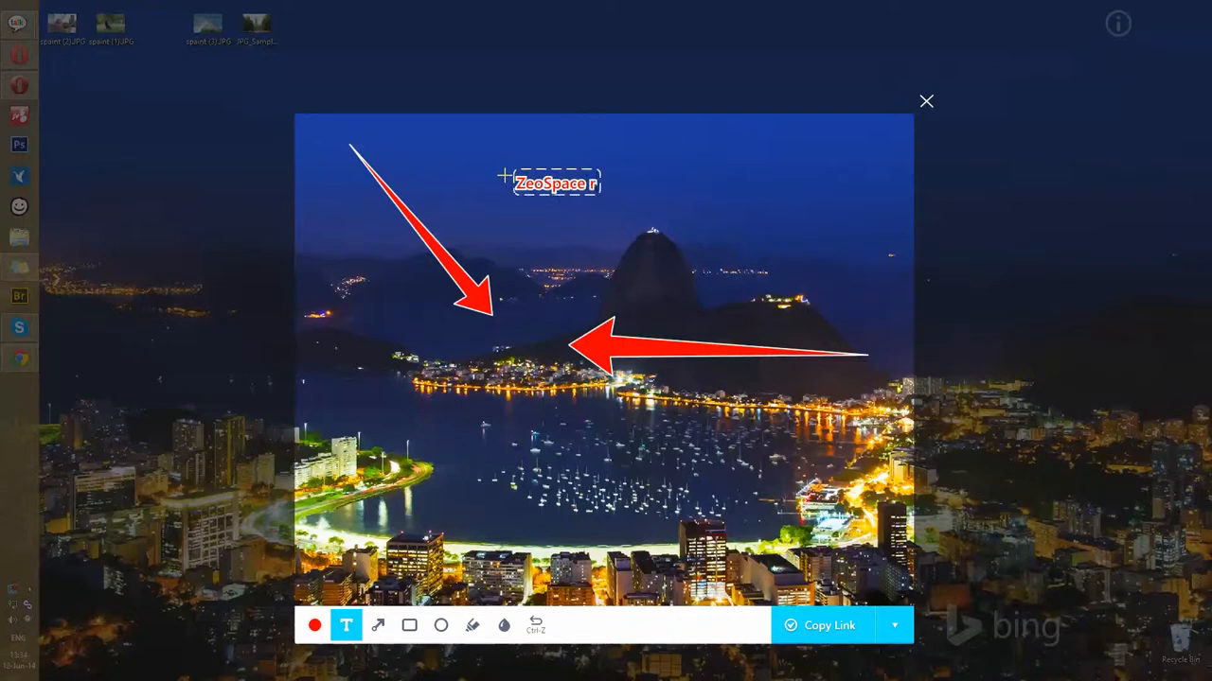
type("ocks")
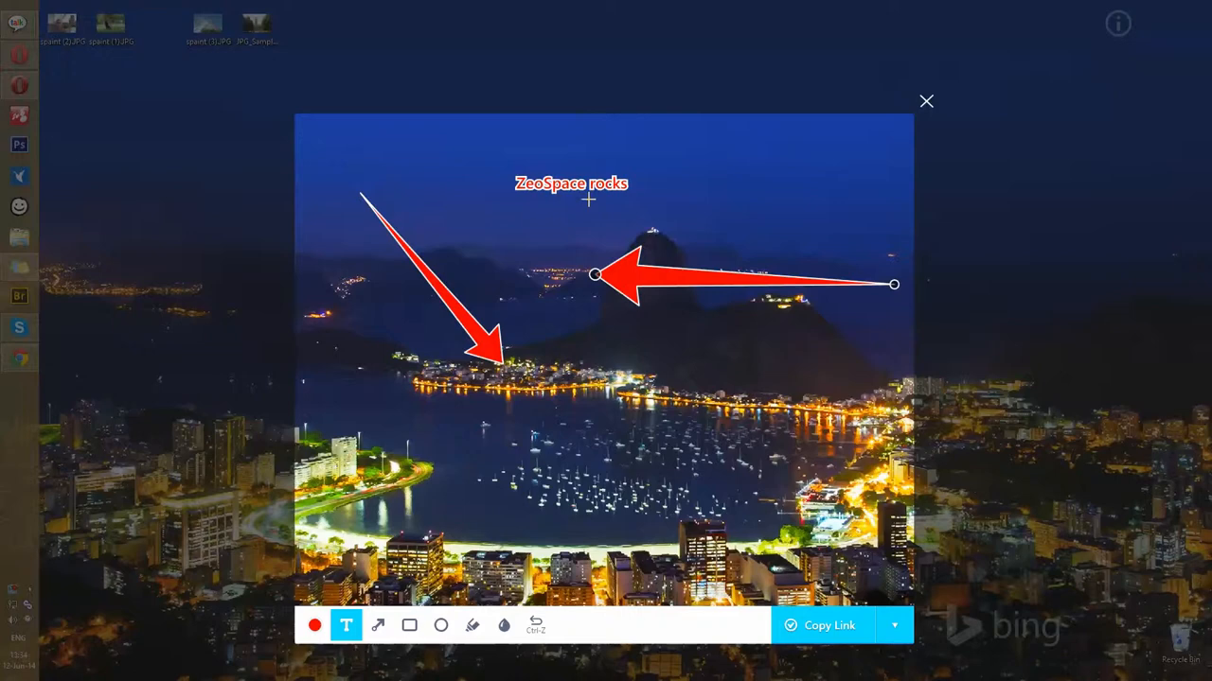
Drag the 'ZeoSpace rocks' caption up toward the upper-left of the capture.
left_click_drag(571, 184, 468, 136)
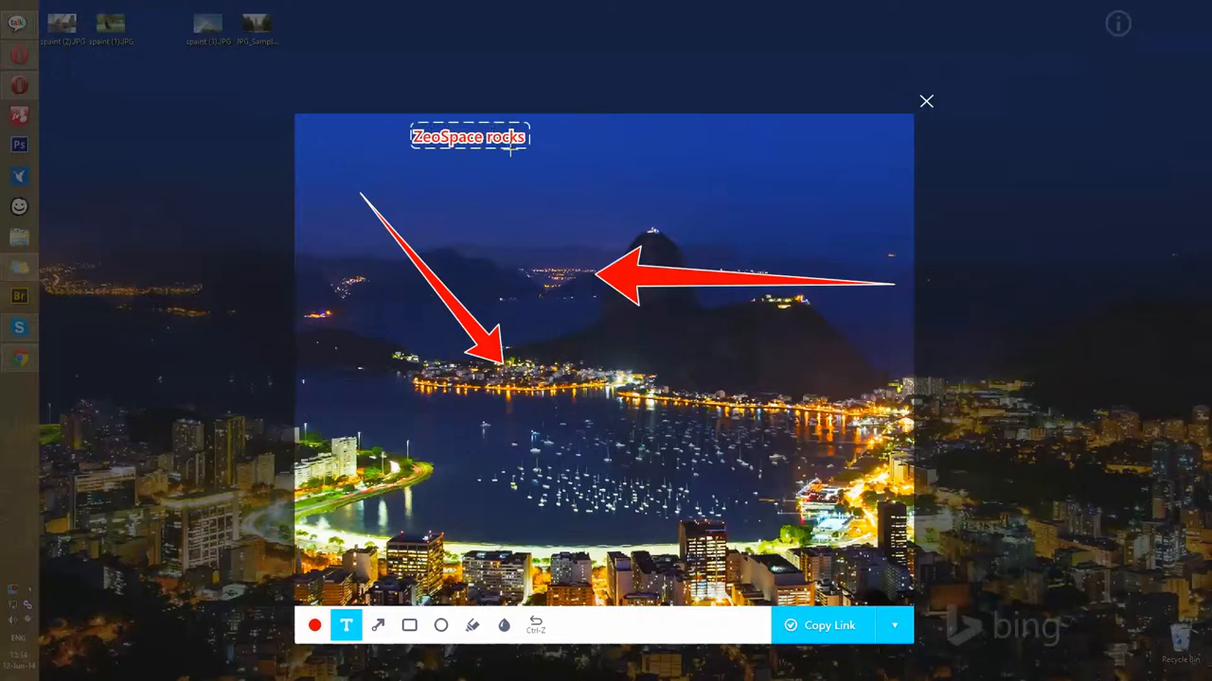